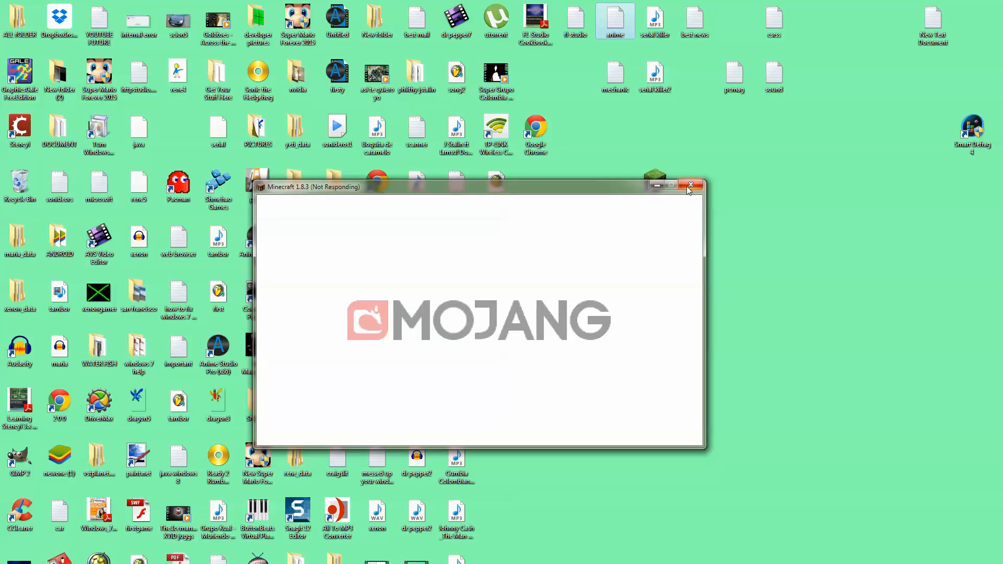
Step: Close the frozen Minecraft window, dismiss the not-responding warning, and close the game
left_click(690, 185)
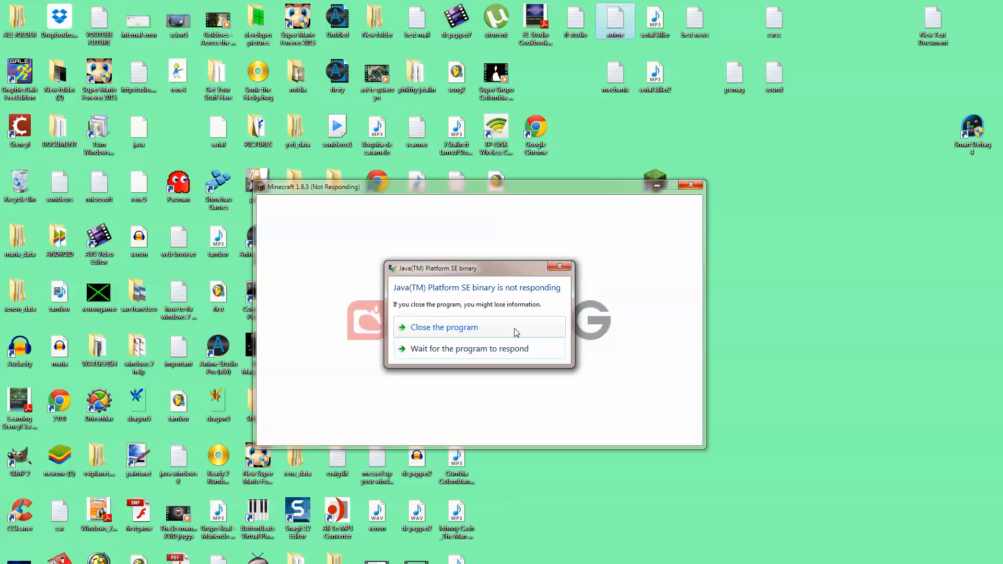
left_click(469, 349)
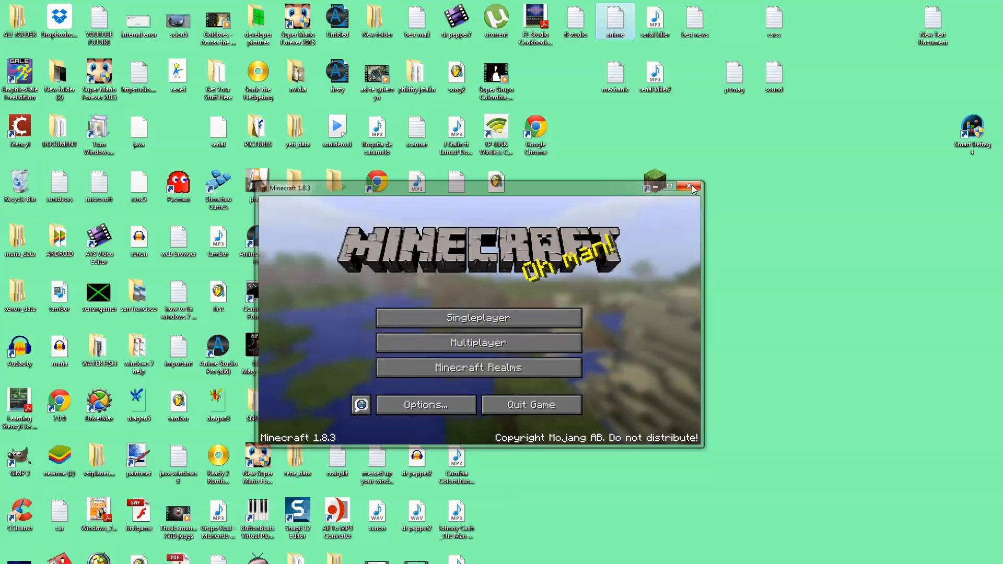
left_click(693, 186)
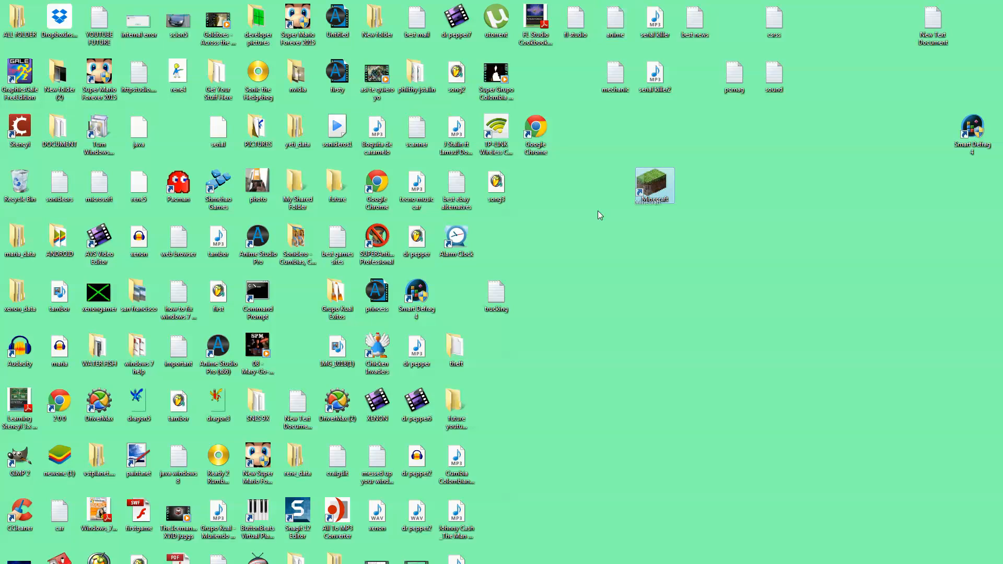
Step: Drag the Minecraft shortcut to an empty desktop spot and bring up its right-click actions
left_click_drag(654, 186, 574, 240)
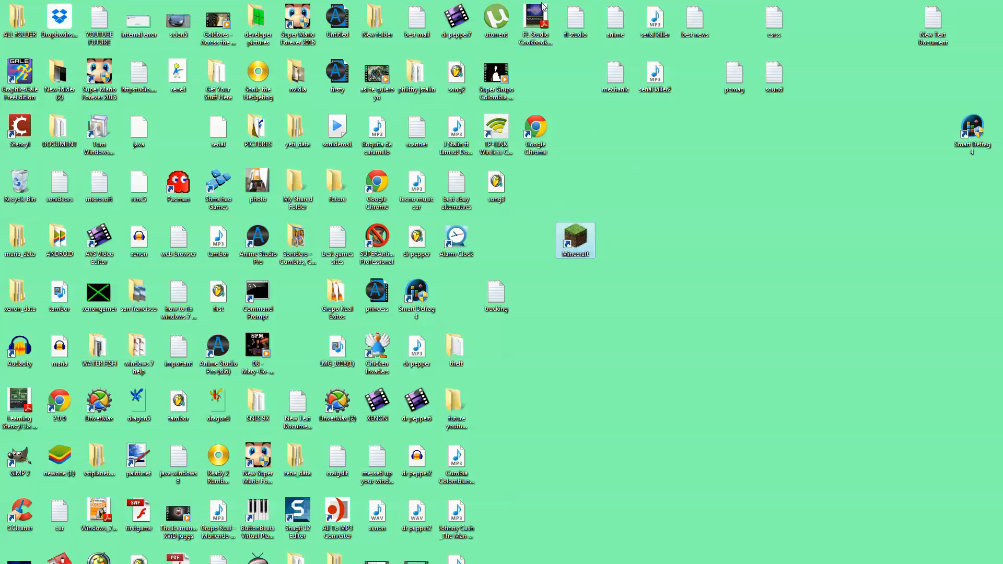
right_click(575, 240)
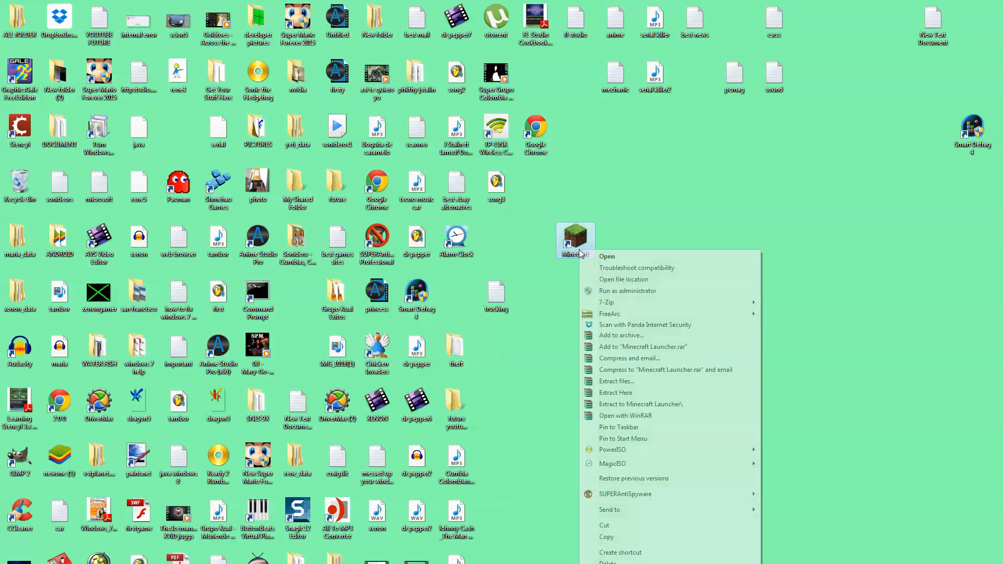
mouse_move(578, 547)
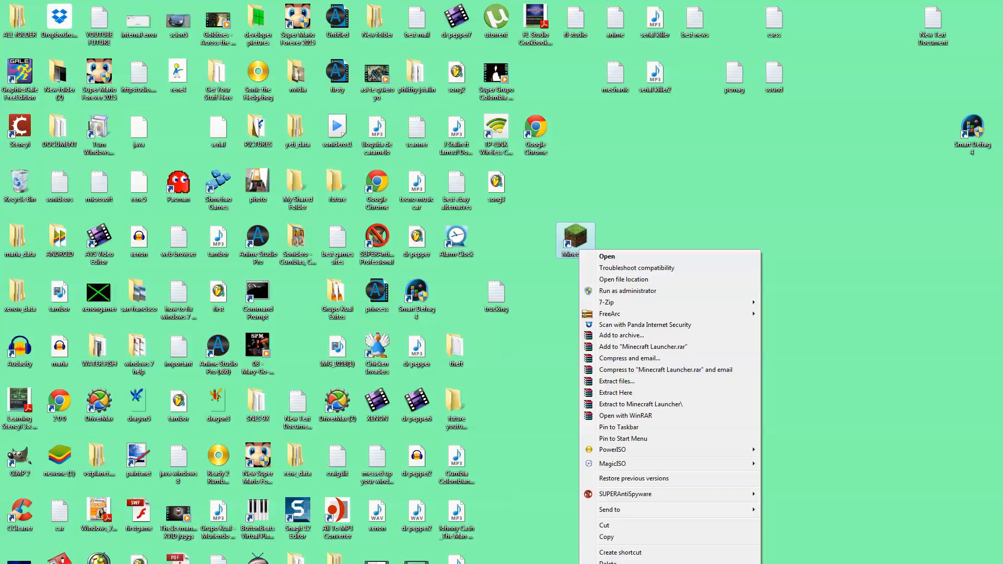
left_click(608, 147)
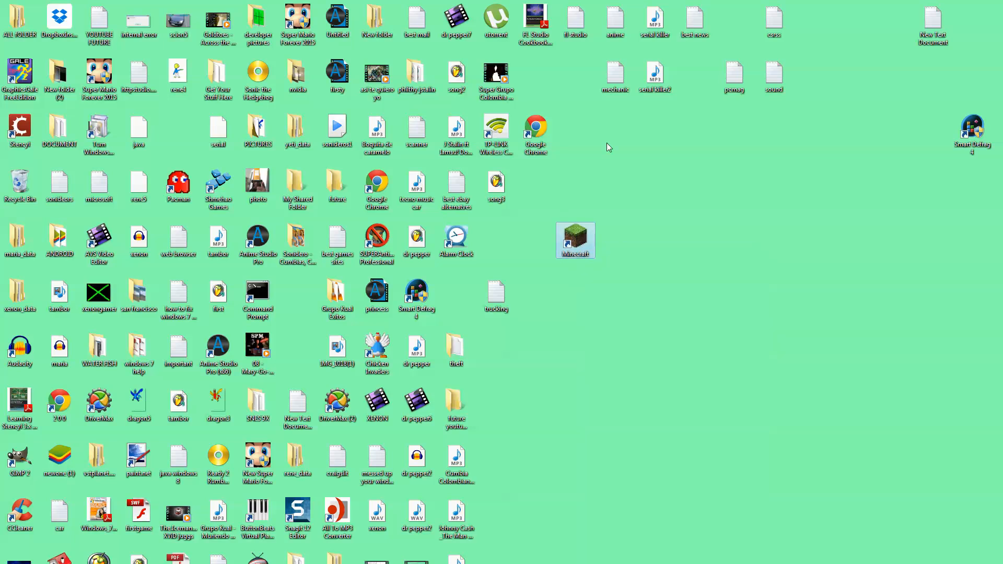
right_click(574, 240)
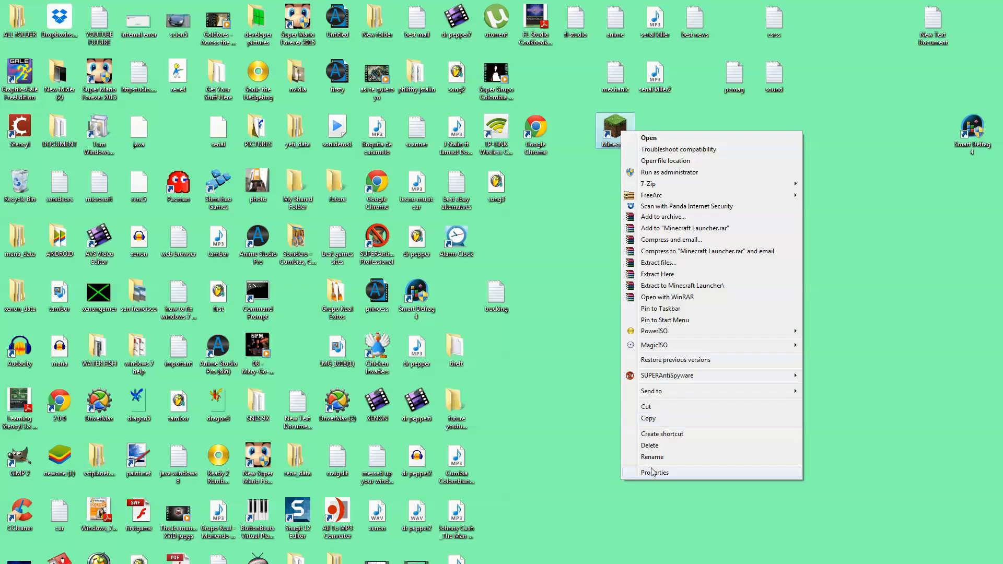
Step: In the shortcut's Properties, enable 'Run this program in compatibility mode' on the Compatibility tab
left_click(654, 472)
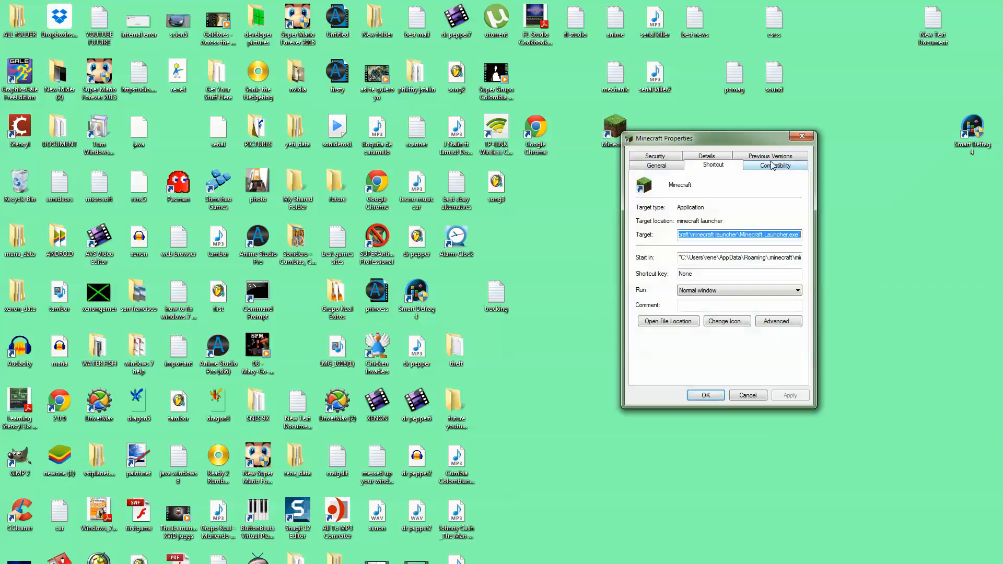
left_click(774, 165)
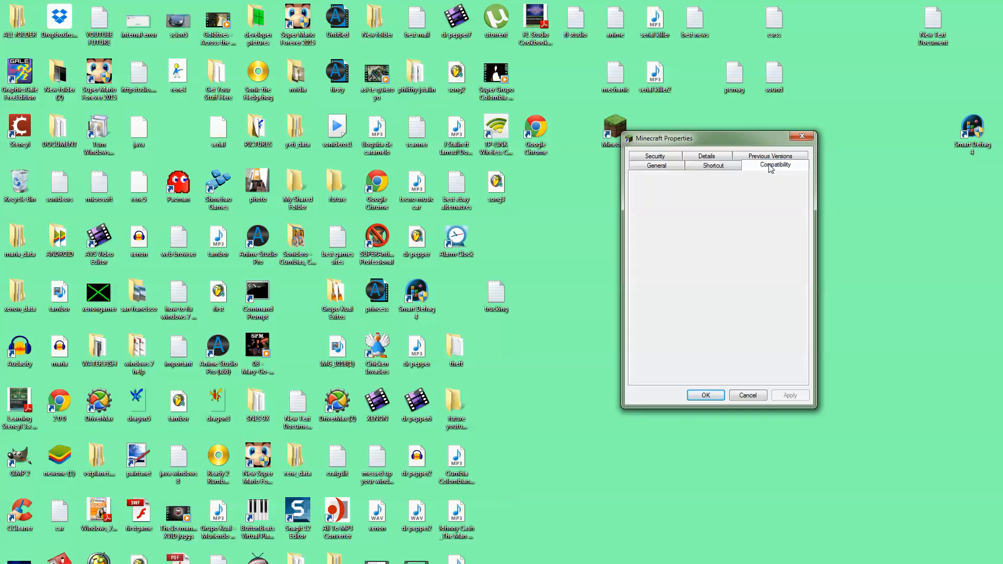
left_click(774, 164)
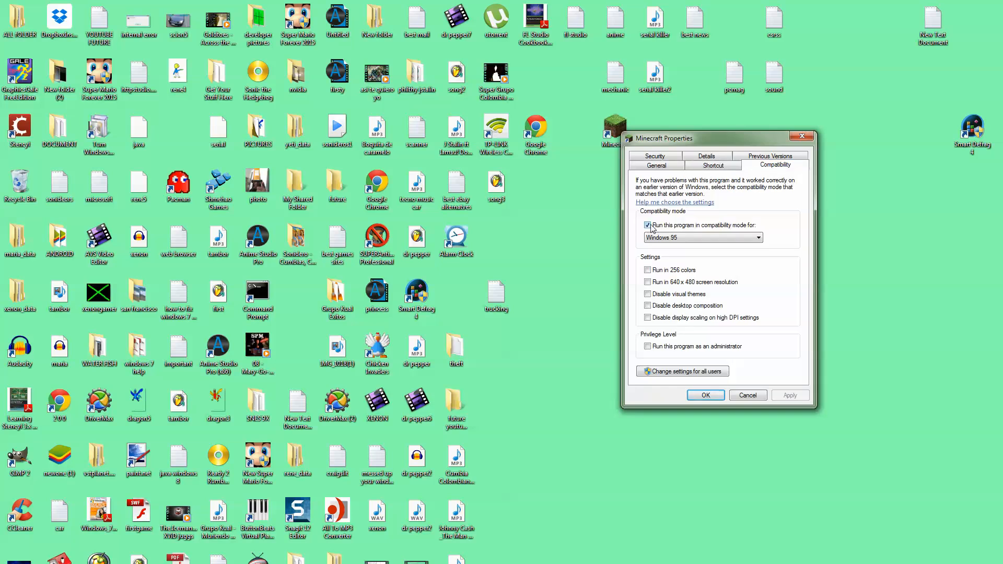
left_click(647, 225)
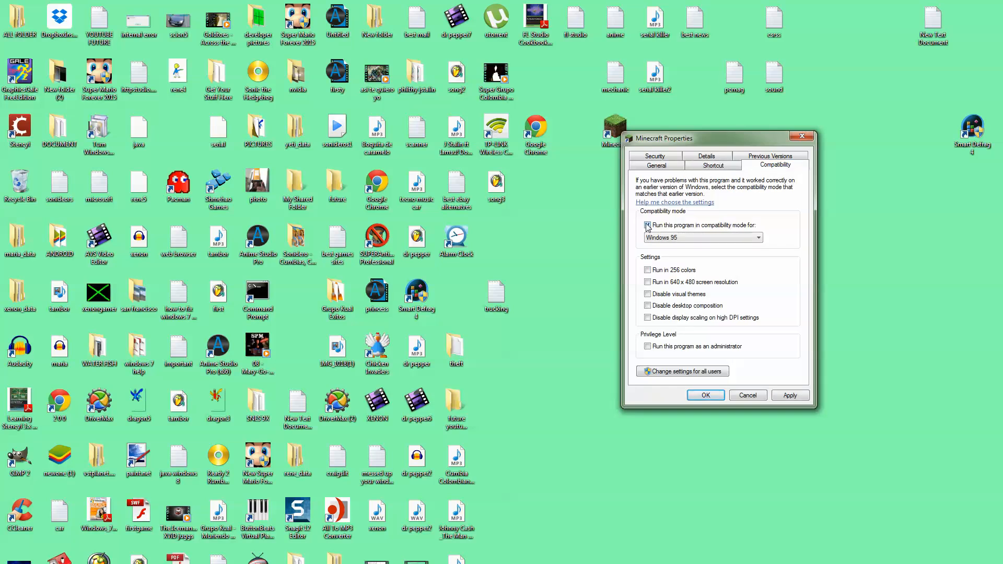
left_click(648, 225)
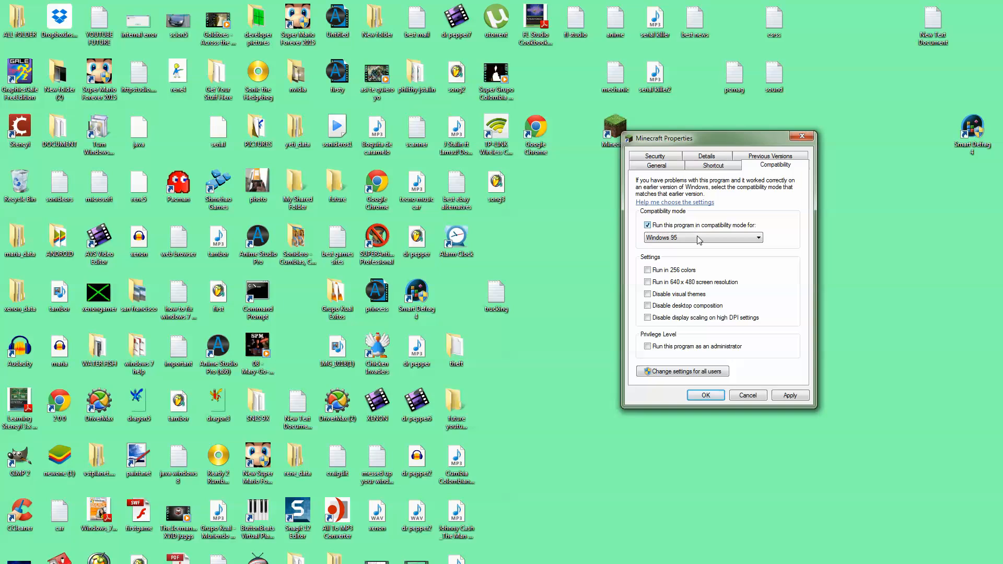
Step: Choose Windows 2000 as the compatibility target, then apply and confirm the settings
left_click(702, 237)
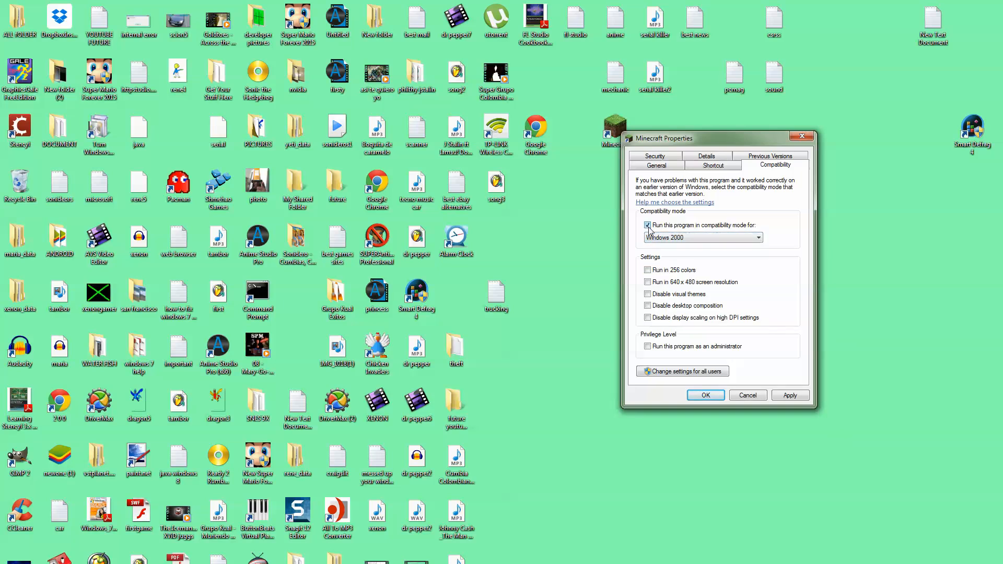
left_click(759, 237)
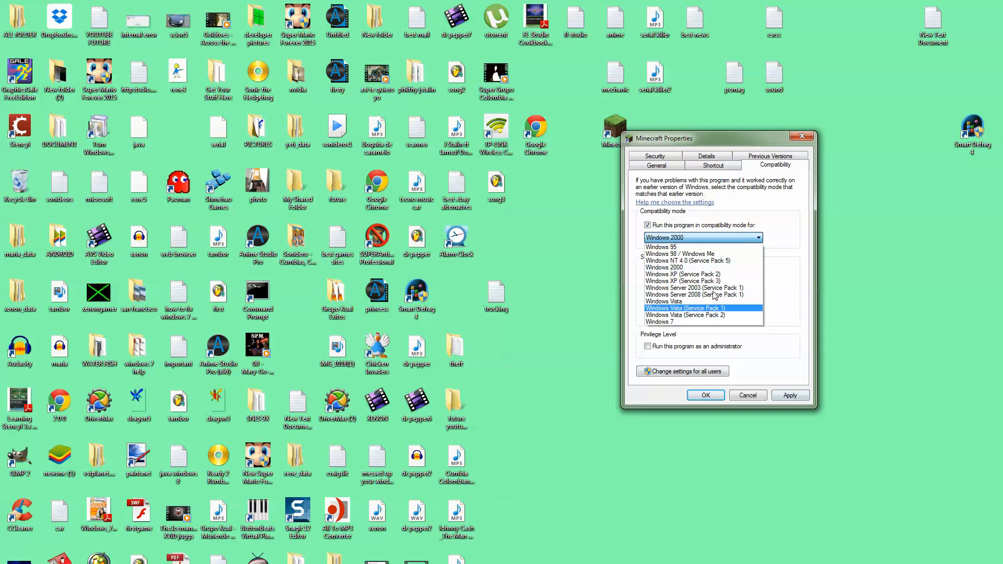
left_click(665, 237)
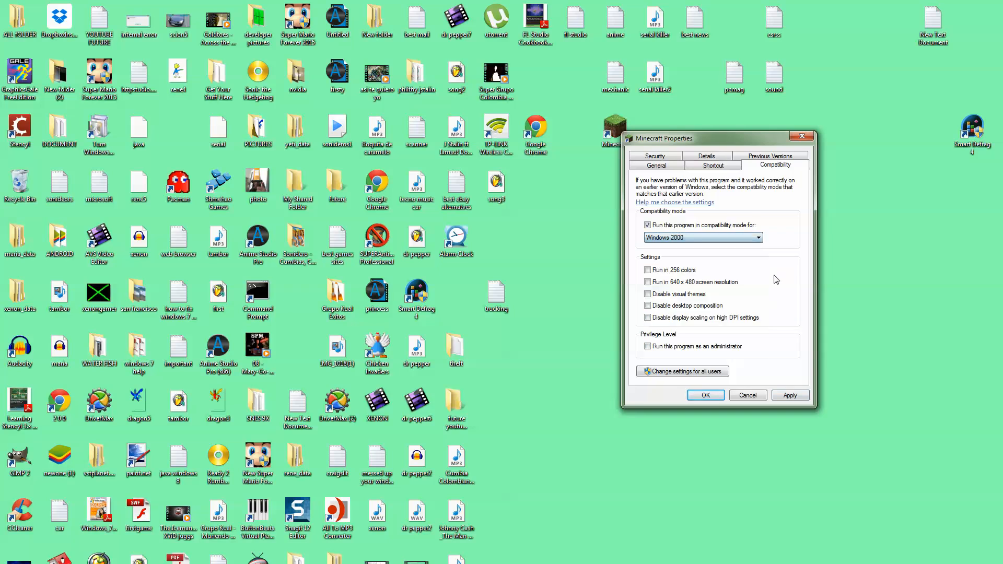
left_click(789, 395)
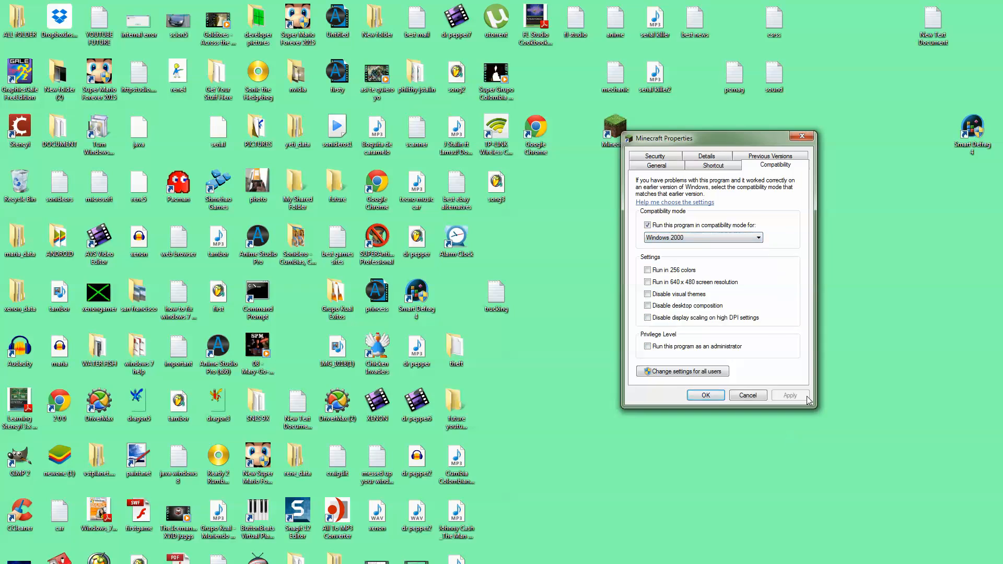
left_click(705, 395)
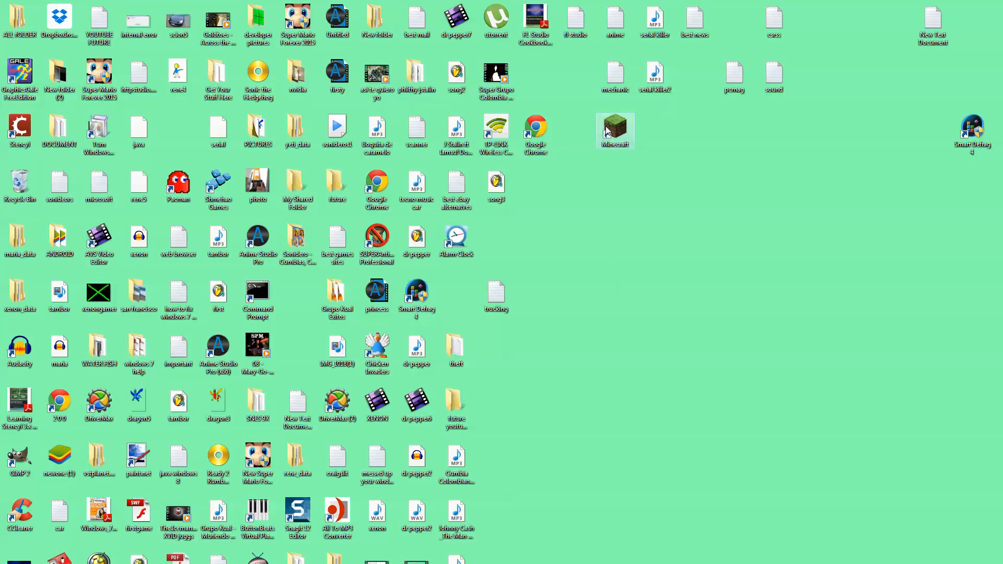
Step: Launch the Minecraft desktop shortcut so the TeamExtreme launcher appears
double_click(614, 130)
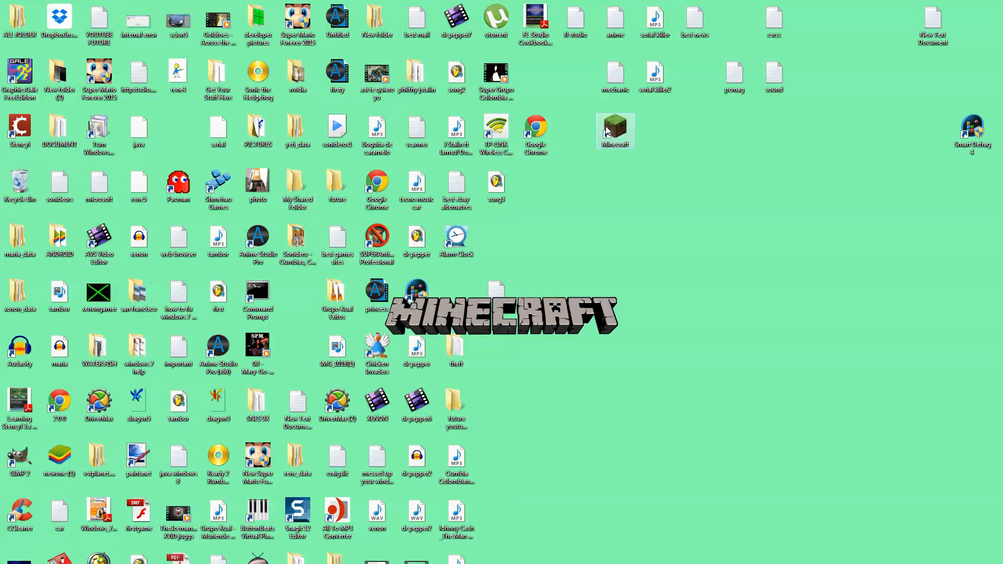
double_click(613, 129)
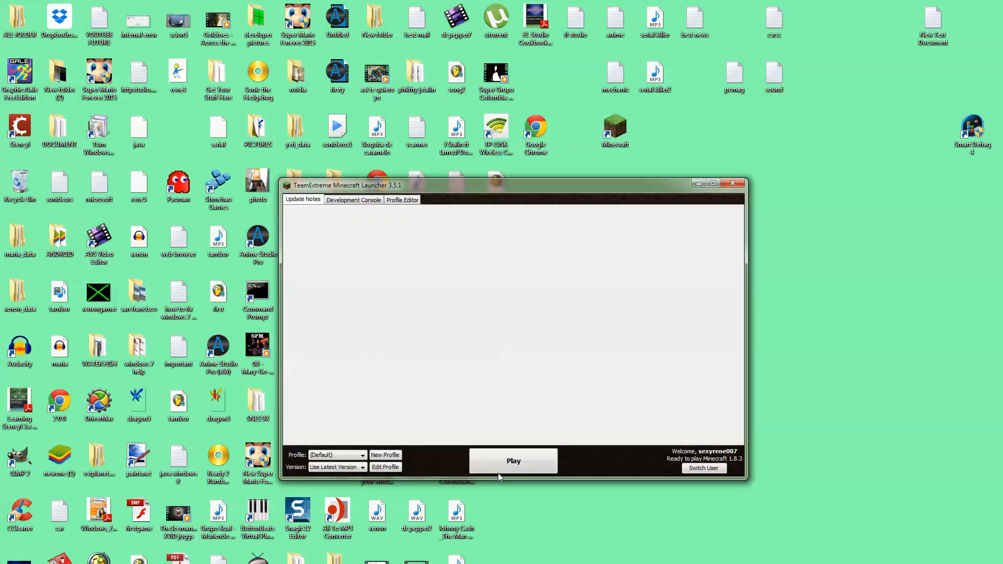
Step: Start Minecraft 1.8.3 with the Default profile via Play
left_click(511, 461)
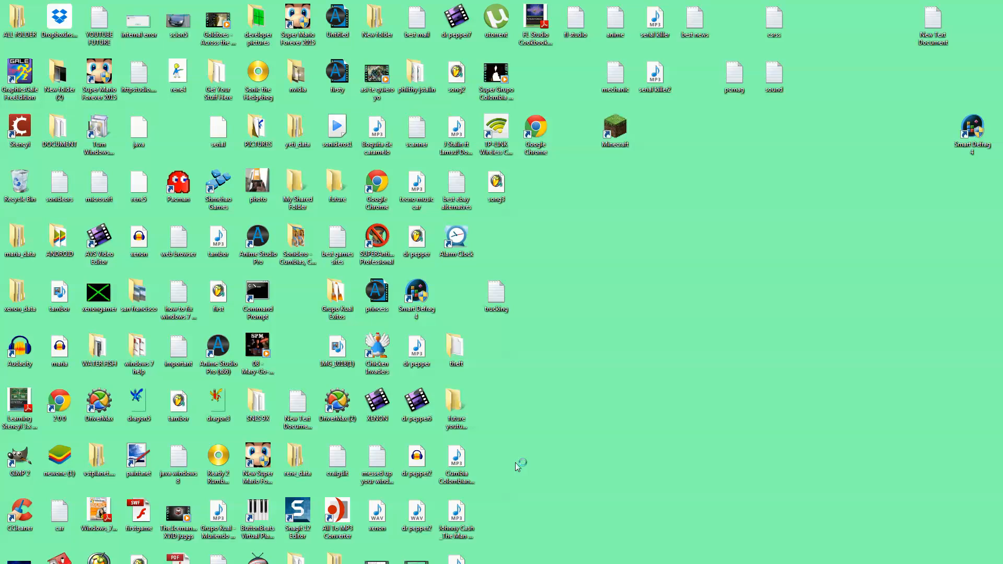
mouse_move(517, 466)
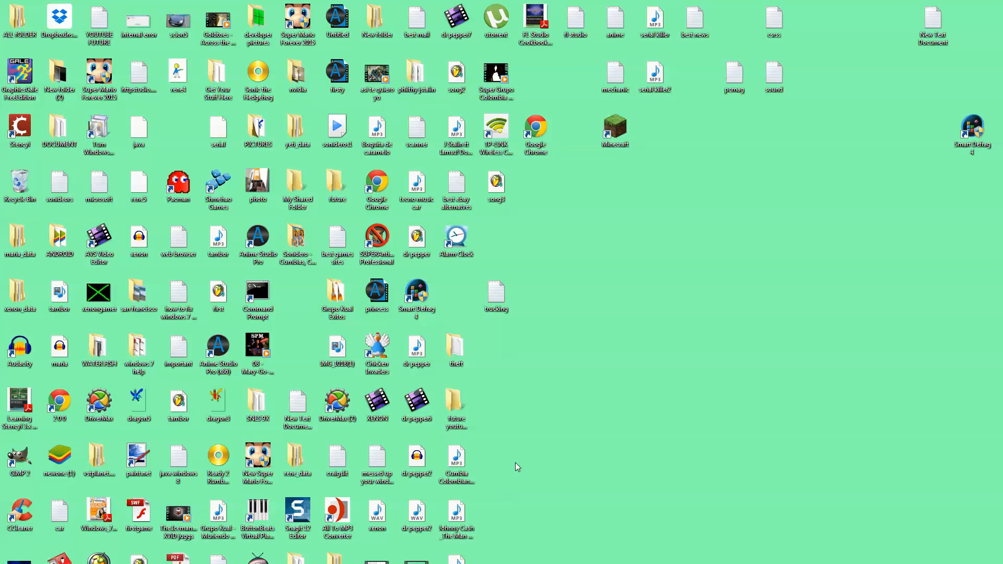
Step: Relaunch Minecraft, wait through the Mojang screen, and choose Singleplayer on the title menu
double_click(614, 129)
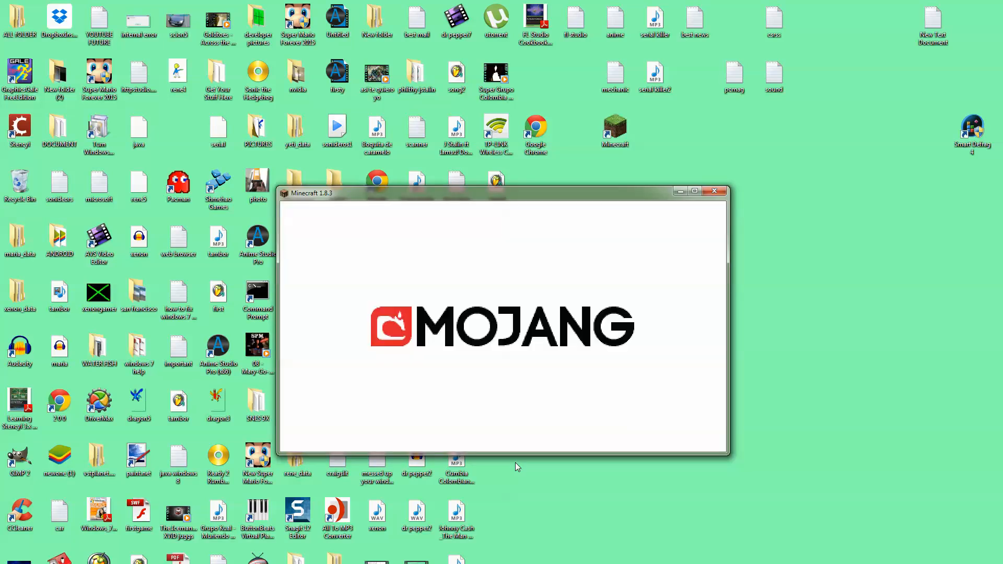
mouse_move(539, 198)
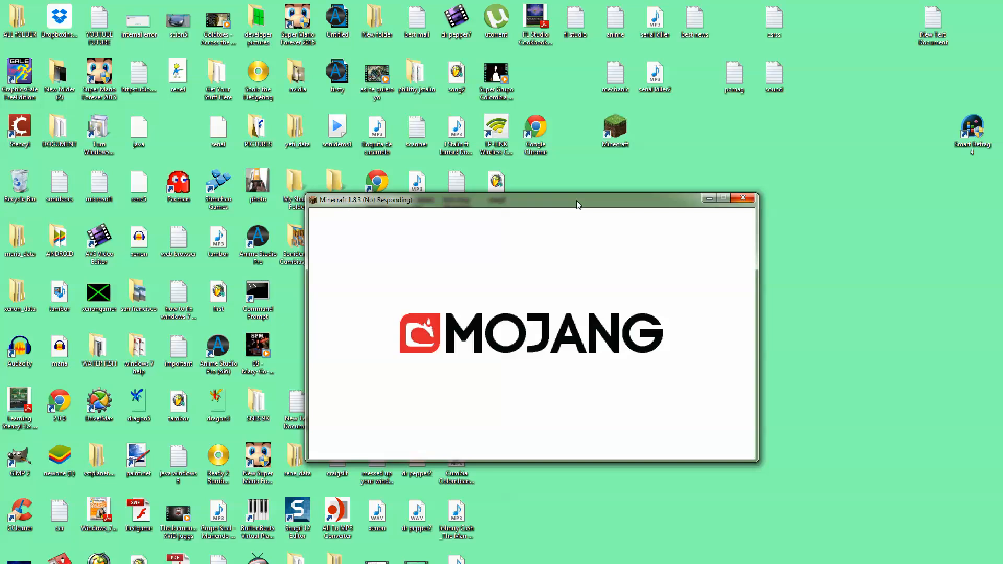
mouse_move(393, 205)
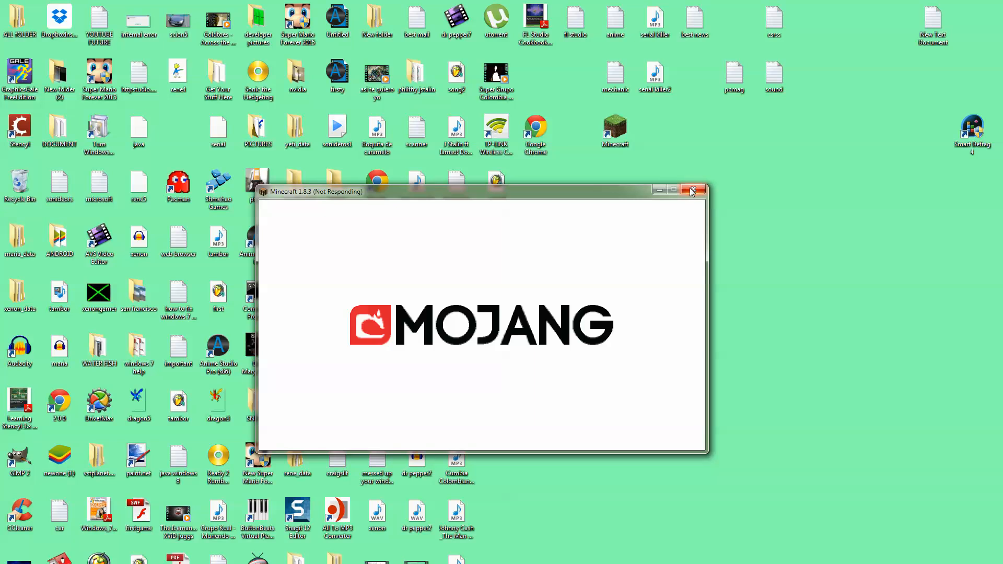
mouse_move(694, 190)
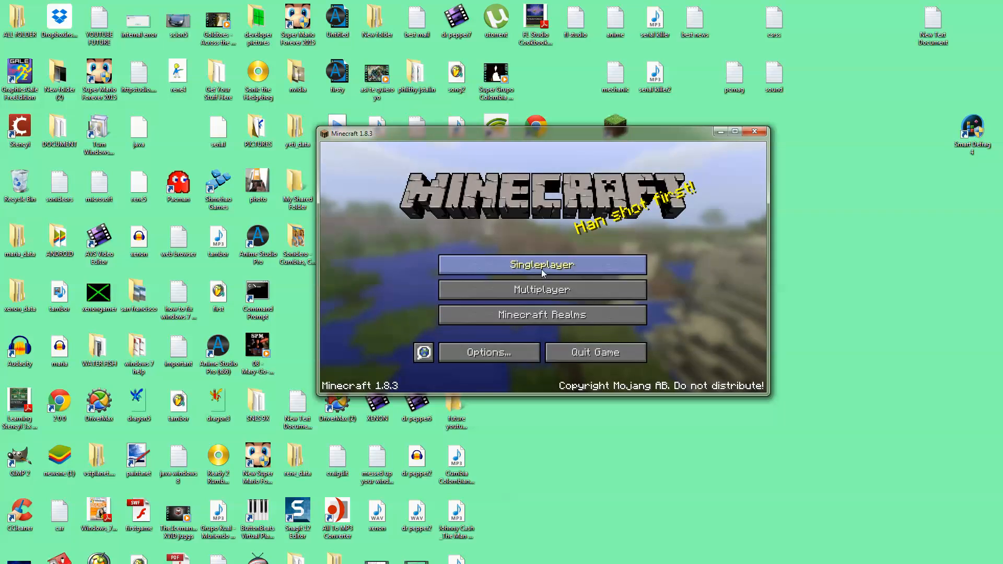
left_click(541, 264)
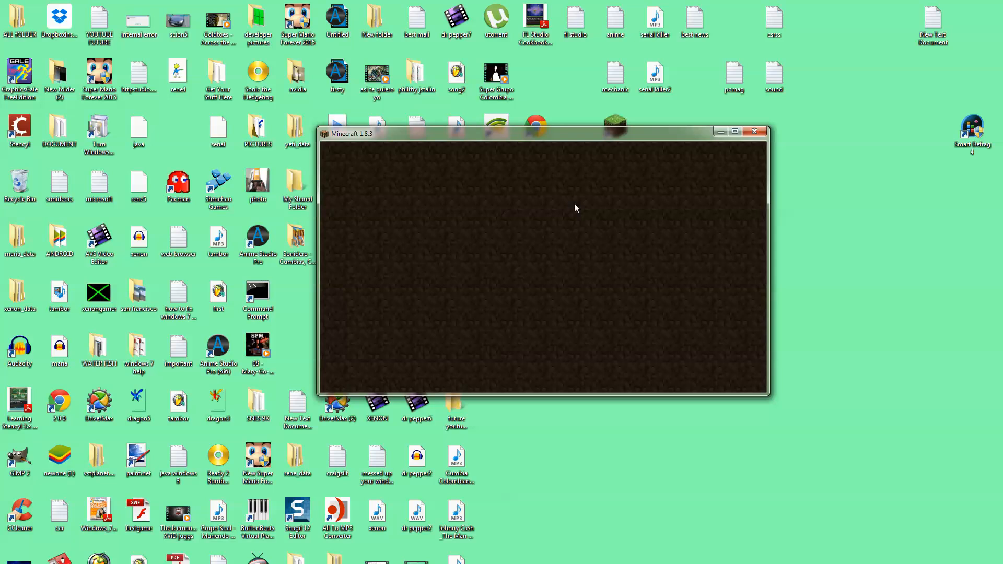
mouse_move(619, 121)
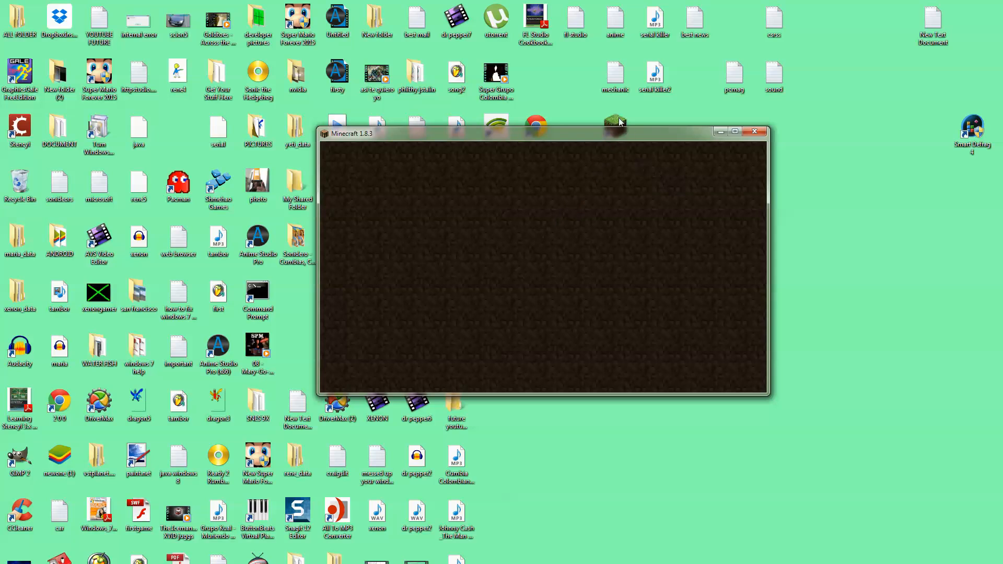
Step: Bring up the Minecraft shortcut's Properties again while the world loads
right_click(614, 132)
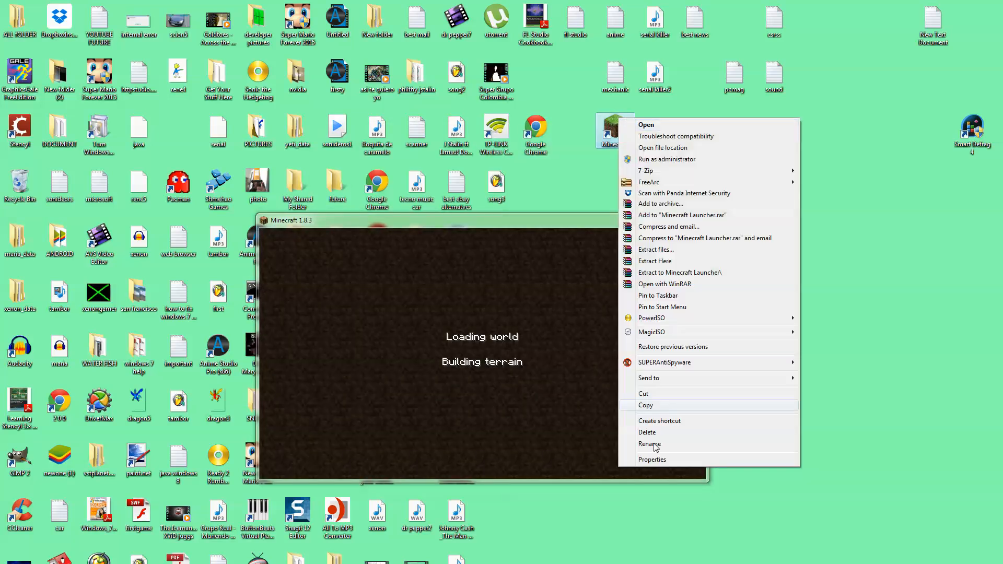
left_click(651, 459)
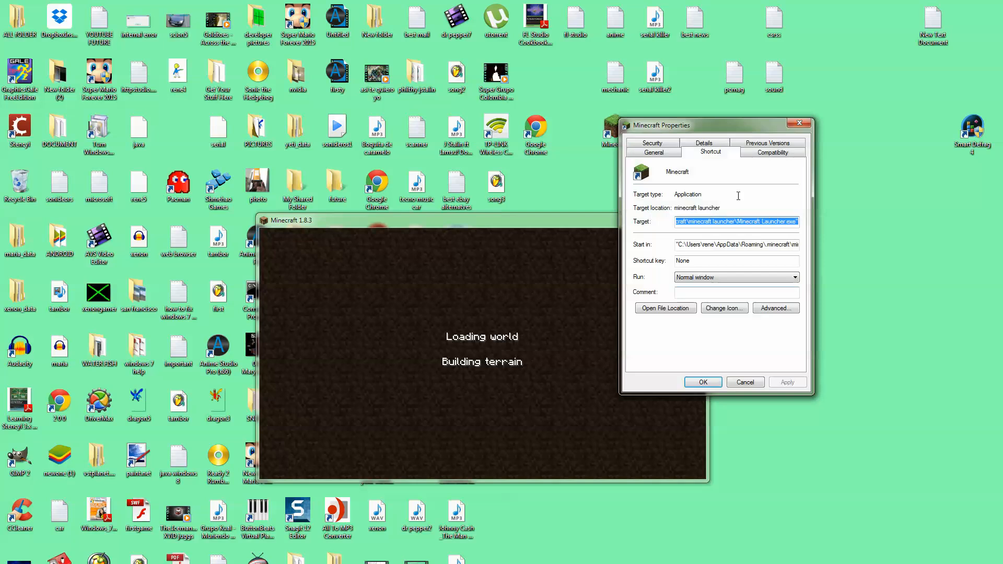